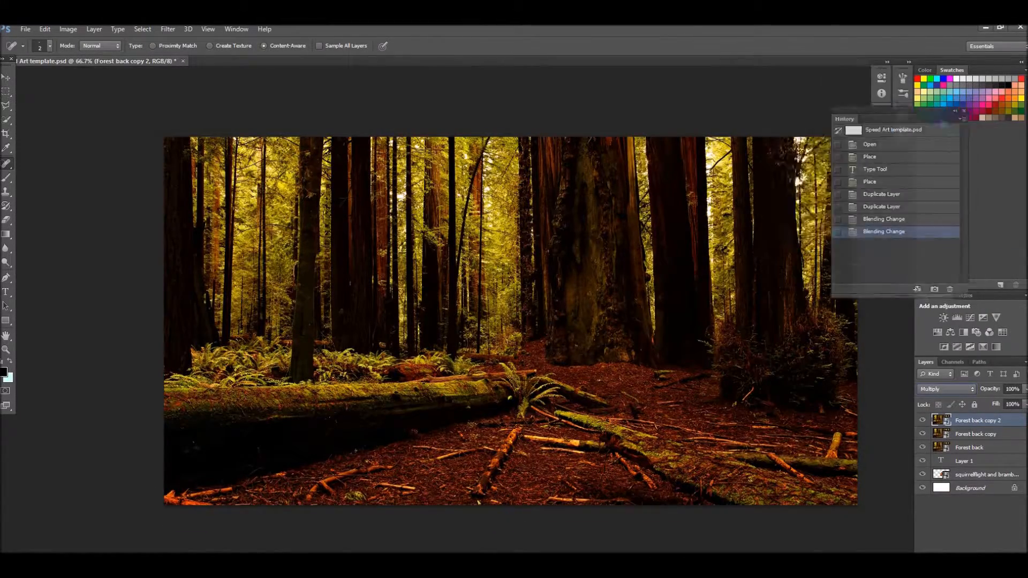
Place the two cat heads on the forest and add the pink script 'Squirrelflight and Bramblestar' title
{"action": "left_click", "coordinate": [956, 326]}
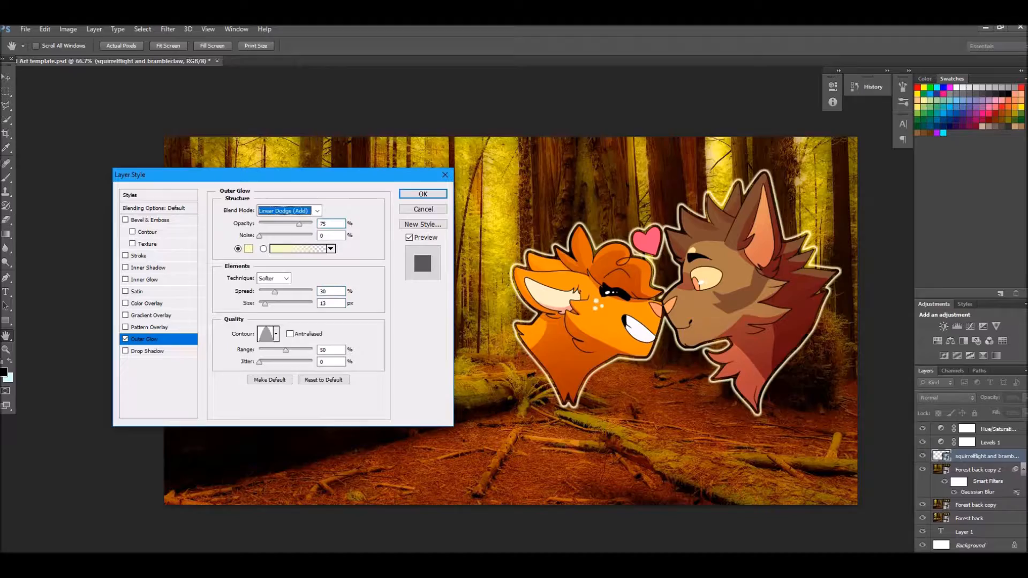
{"action": "left_click", "coordinate": [422, 194]}
{"action": "type", "text": "Bramblestar"}
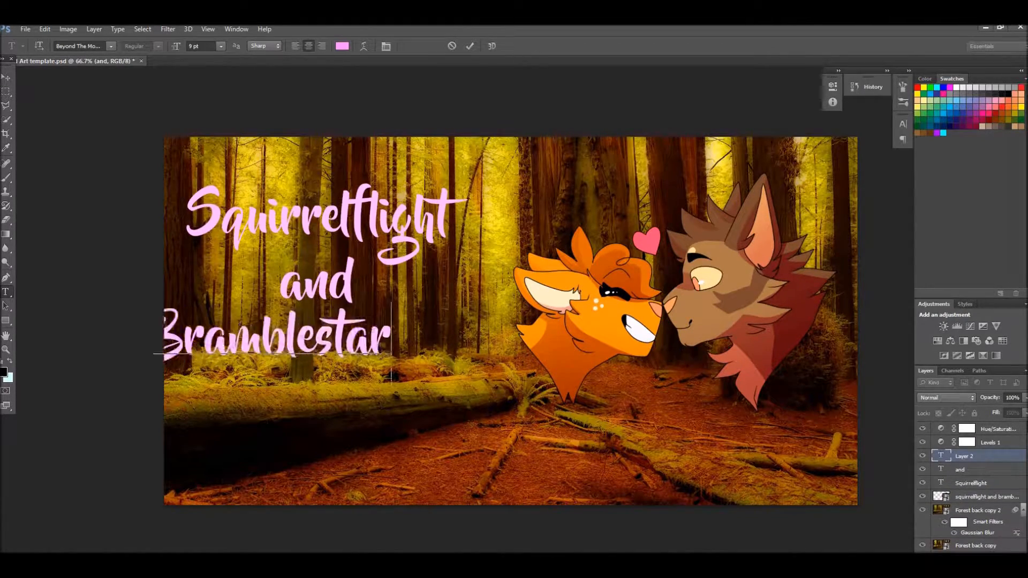
Give Bramblestar a brown gradient, outline and brush-capitals font, recolour Squirrelflight orange, remove 'and'
{"action": "double_click", "coordinate": [970, 456]}
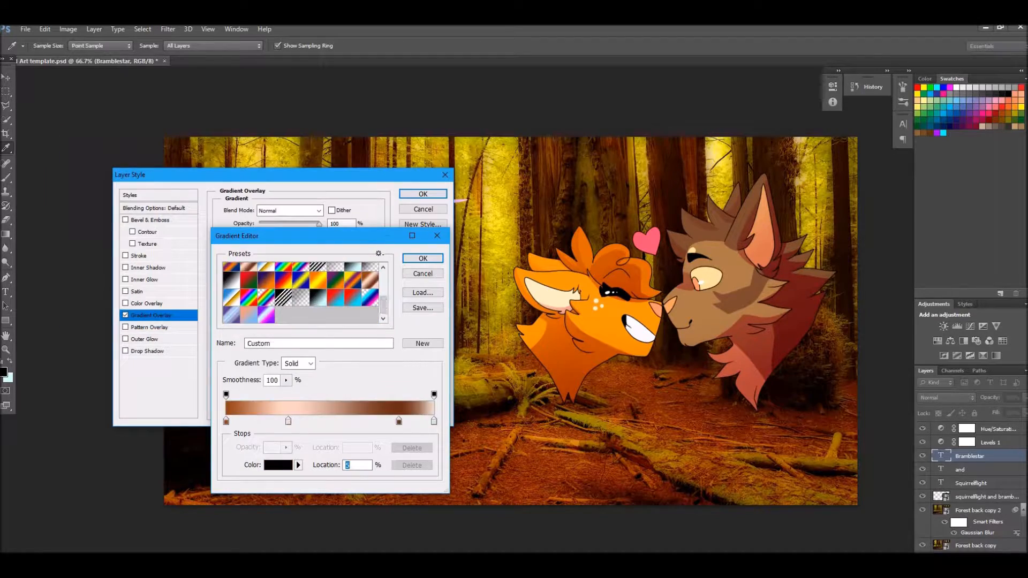
{"action": "left_click", "coordinate": [422, 258]}
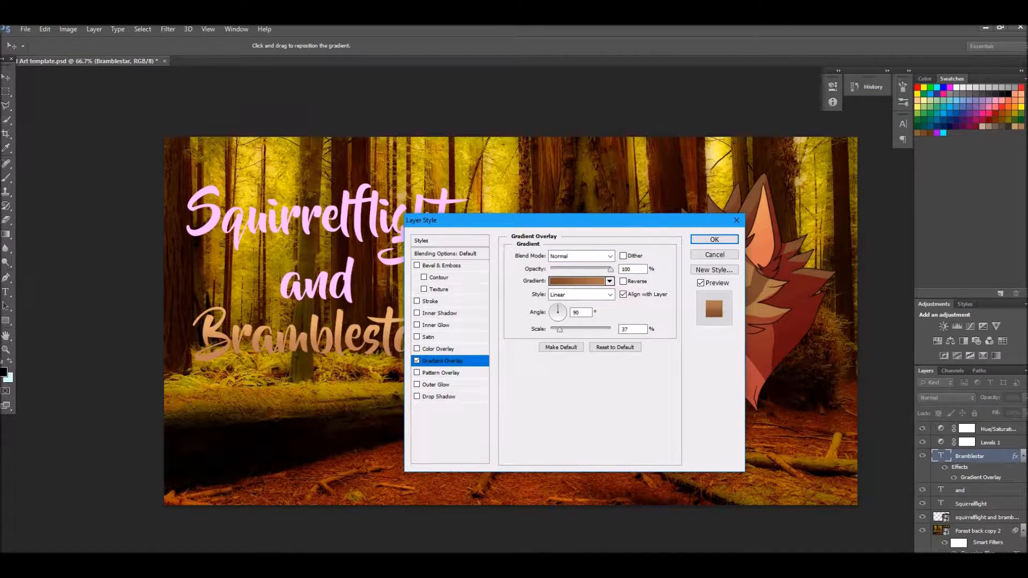
{"action": "left_click", "coordinate": [713, 239]}
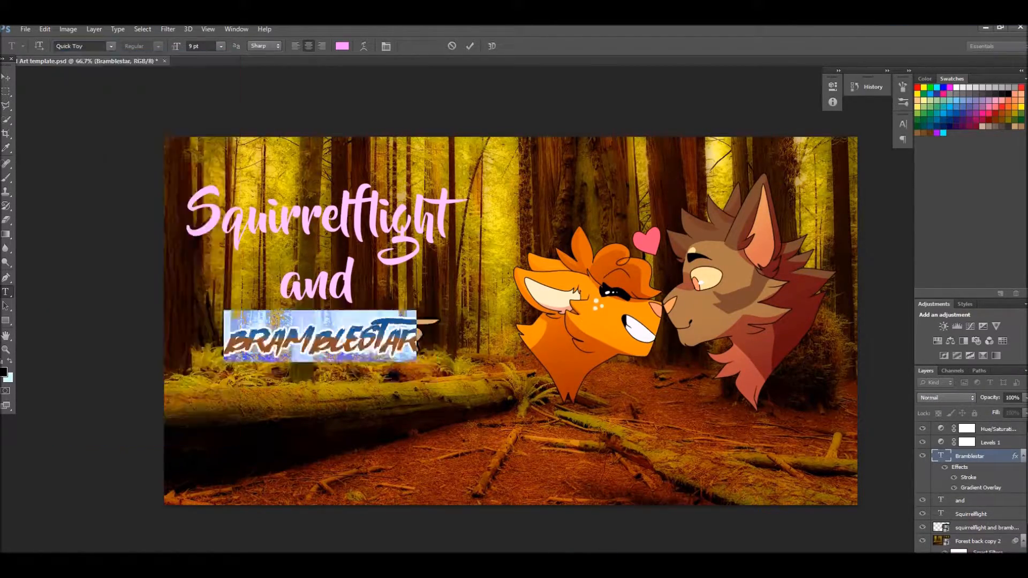
{"action": "left_click", "coordinate": [82, 46]}
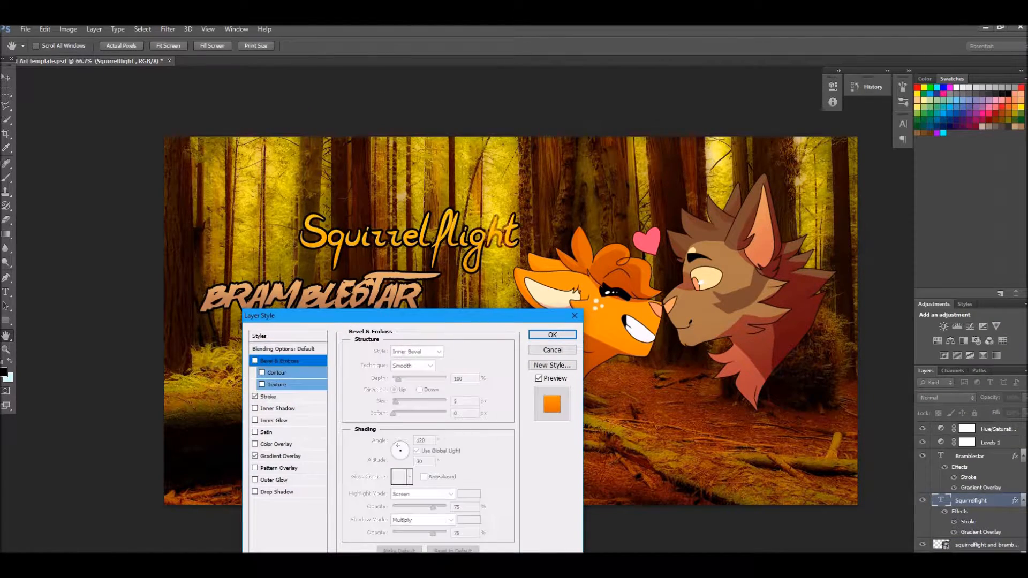
Enable Stroke, Gradient Overlay, orange Outer Glow and pale Inner Glow on the title text layers
{"action": "left_click", "coordinate": [273, 480]}
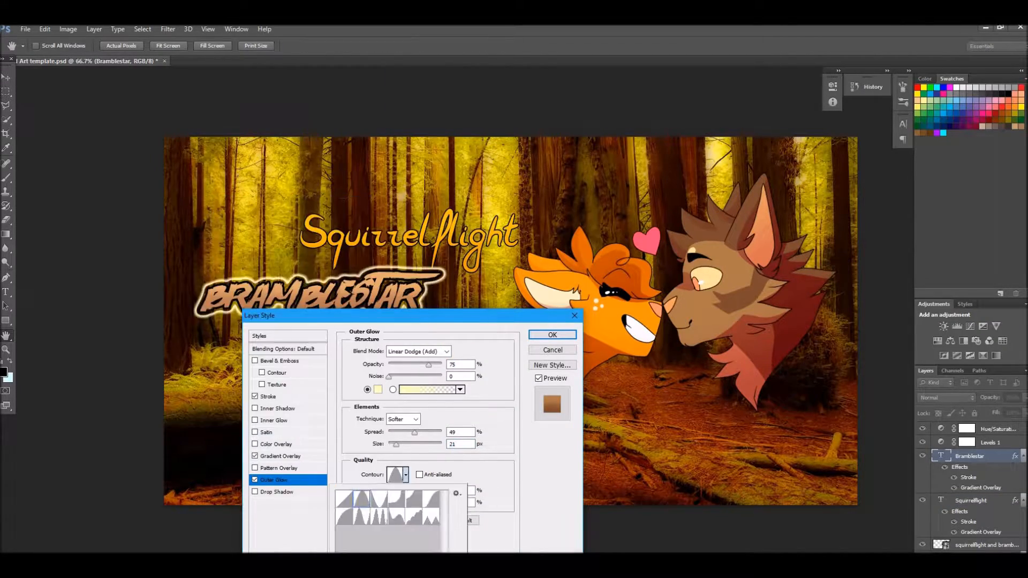
{"action": "left_click", "coordinate": [447, 351]}
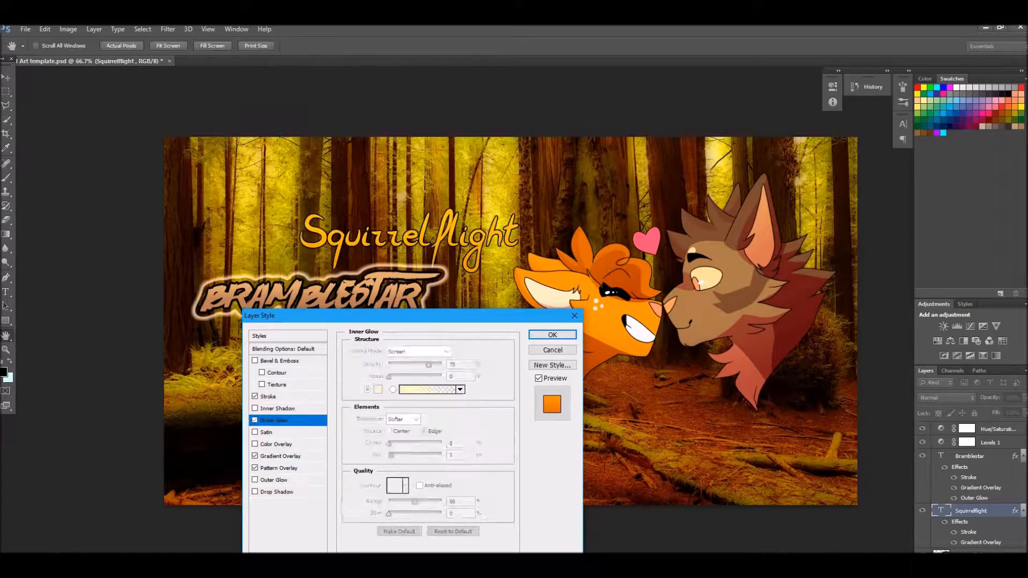
{"action": "left_click", "coordinate": [551, 334]}
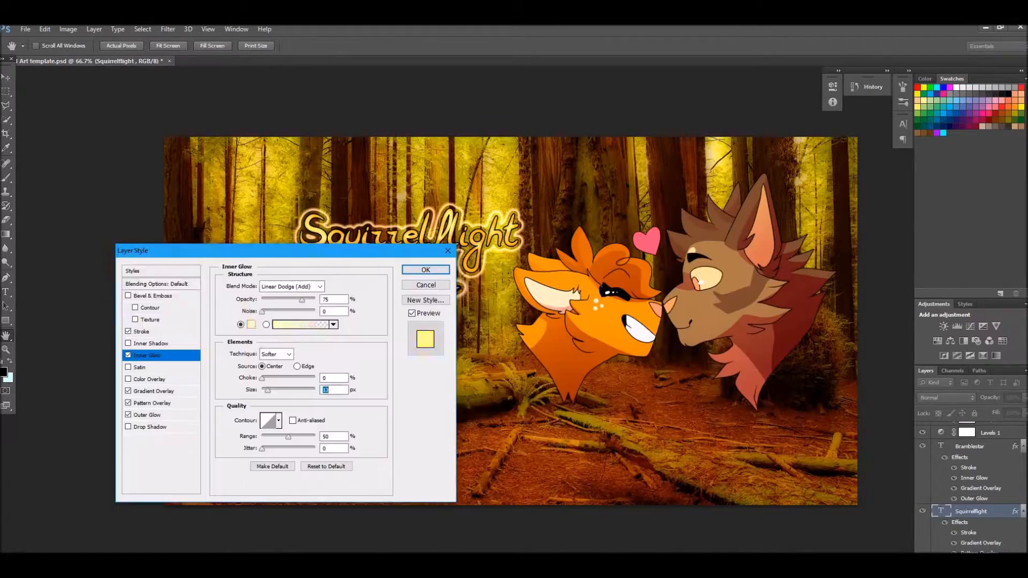
Add a soft-edged orange Outer Glow around the cats layer
{"action": "left_click", "coordinate": [141, 344]}
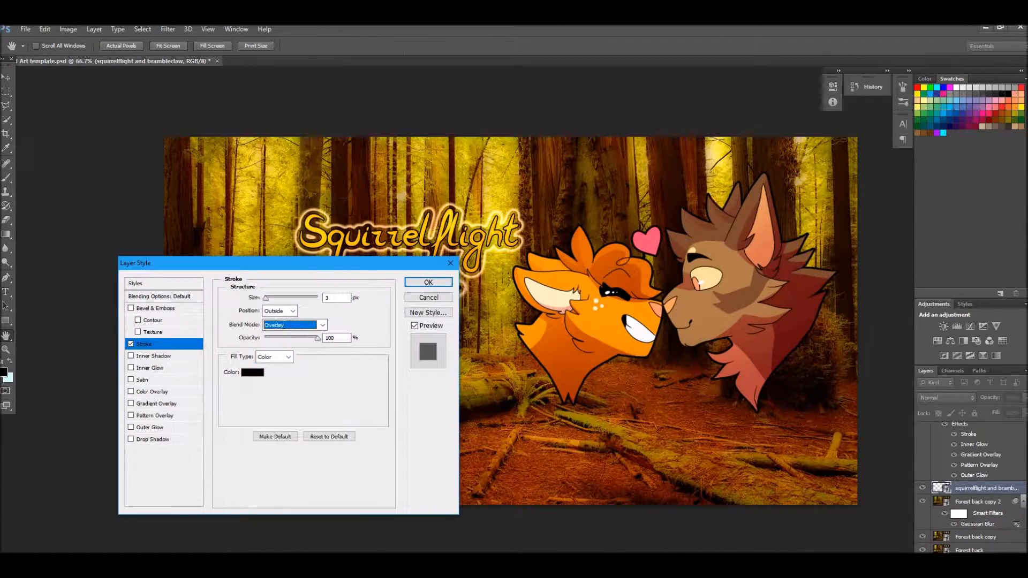
{"action": "left_click", "coordinate": [273, 356]}
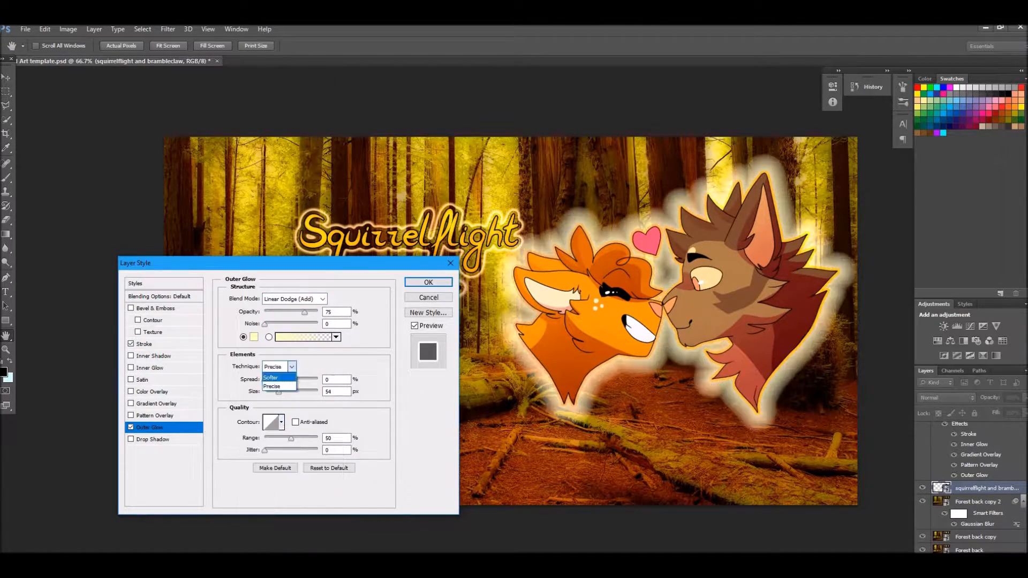
{"action": "left_click", "coordinate": [302, 336]}
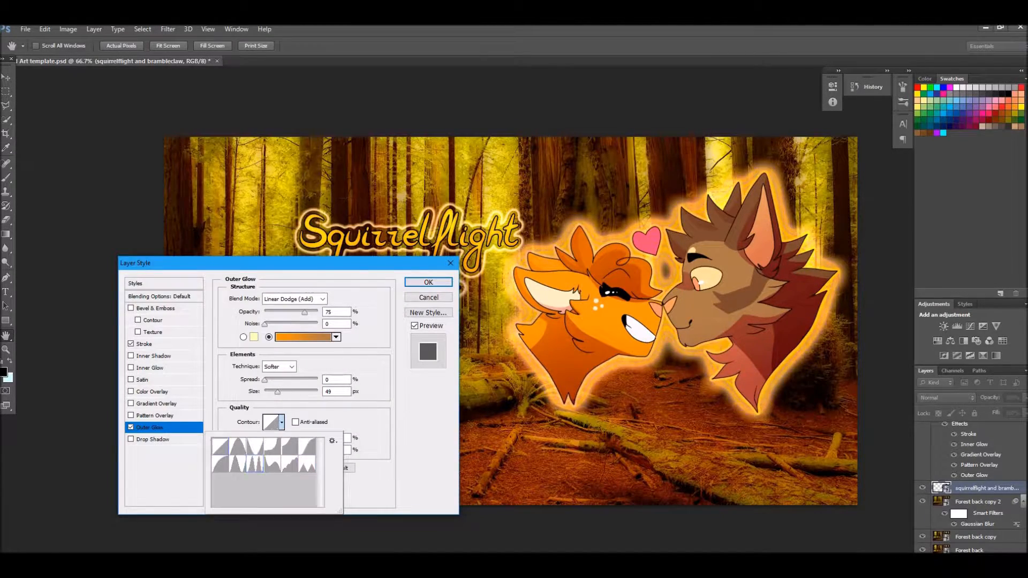
Clip the red-orange galaxy texture to the cats in Soft Light at 83% opacity
{"action": "left_click", "coordinate": [155, 415]}
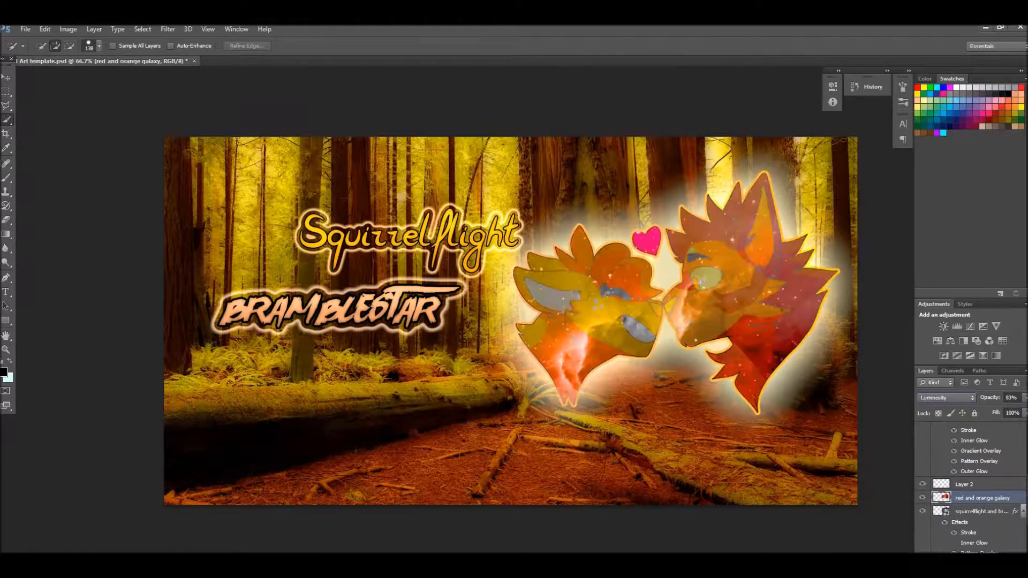
{"action": "left_click", "coordinate": [944, 397]}
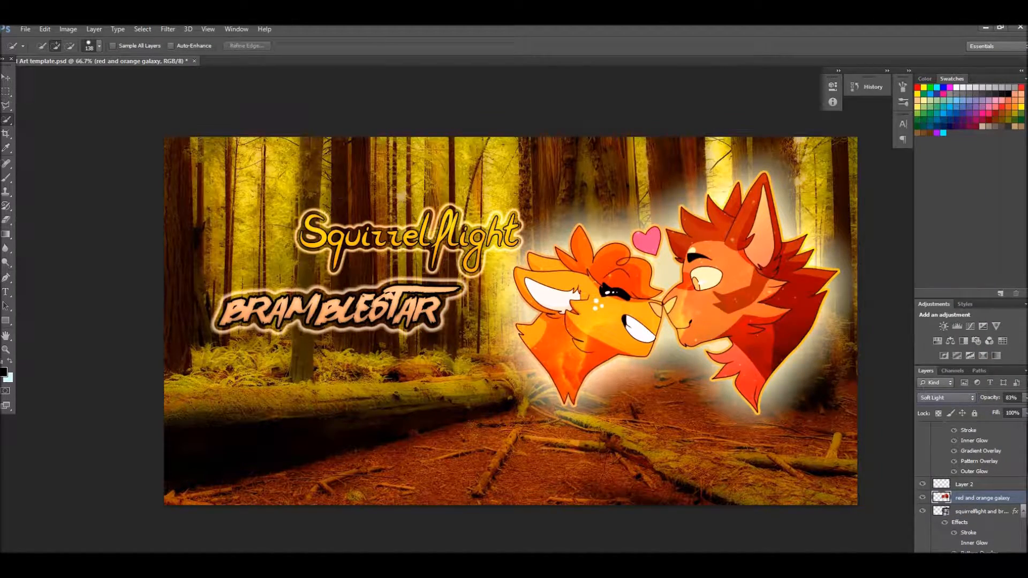